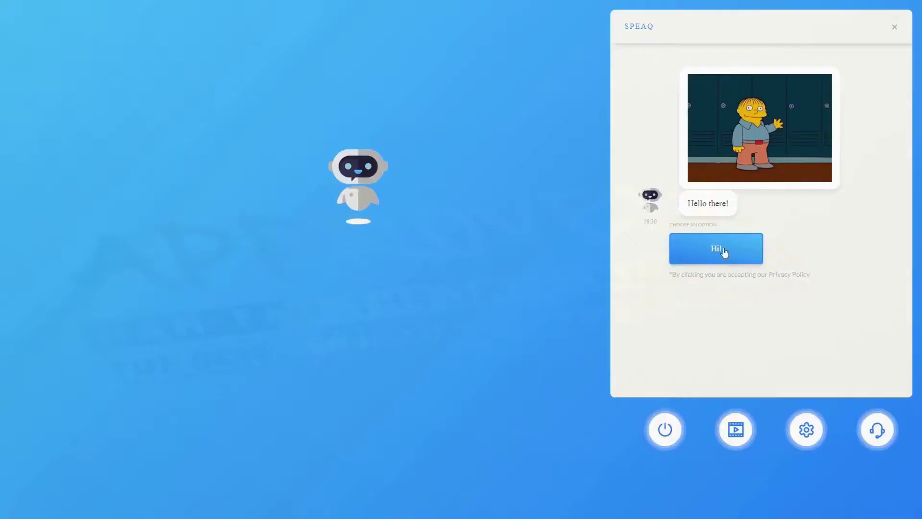
Greet the chatbot, choose the Fashion & Style niche, and enter 'Speaq' as the project name.
{"action": "left_click", "coordinate": [715, 248]}
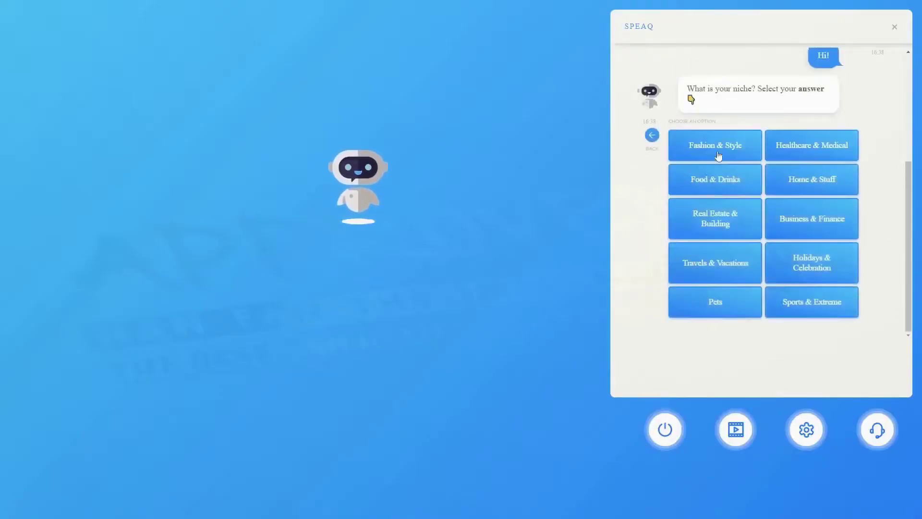
{"action": "left_click", "coordinate": [714, 145]}
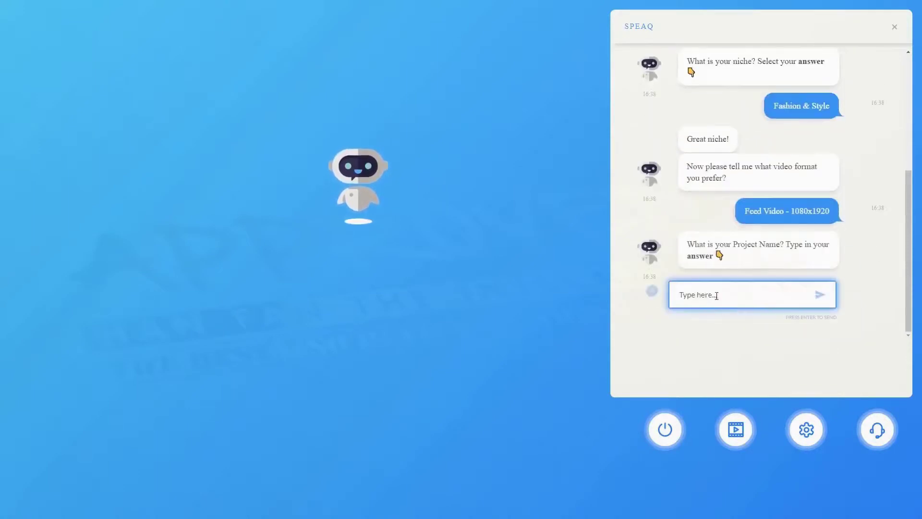
{"action": "type", "text": "Speaq"}
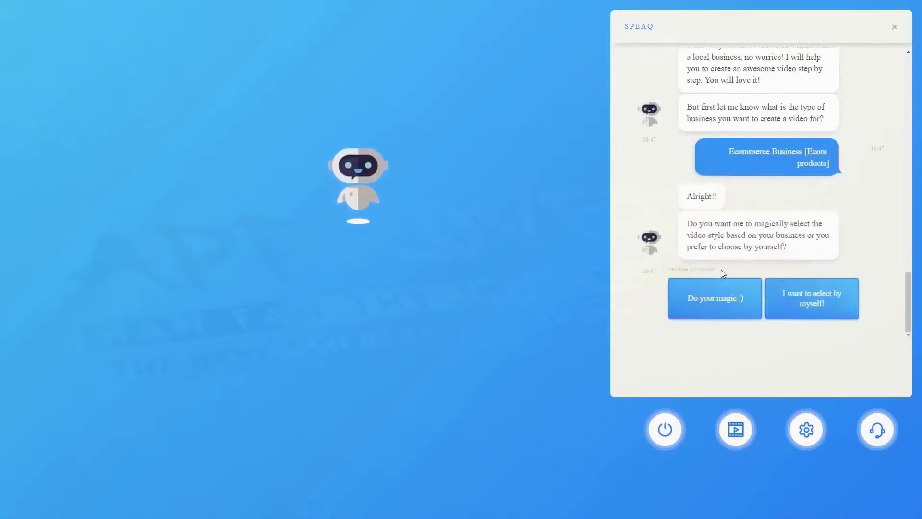
Answer the video style question and scroll to the collage of building and interior photos.
{"action": "left_click", "coordinate": [714, 297]}
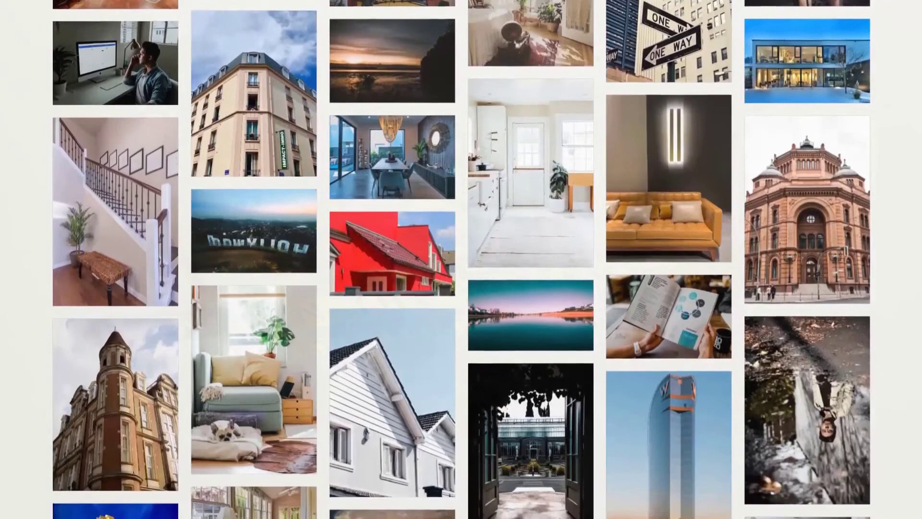
{"action": "scroll", "scroll_direction": "down", "scroll_amount": 3}
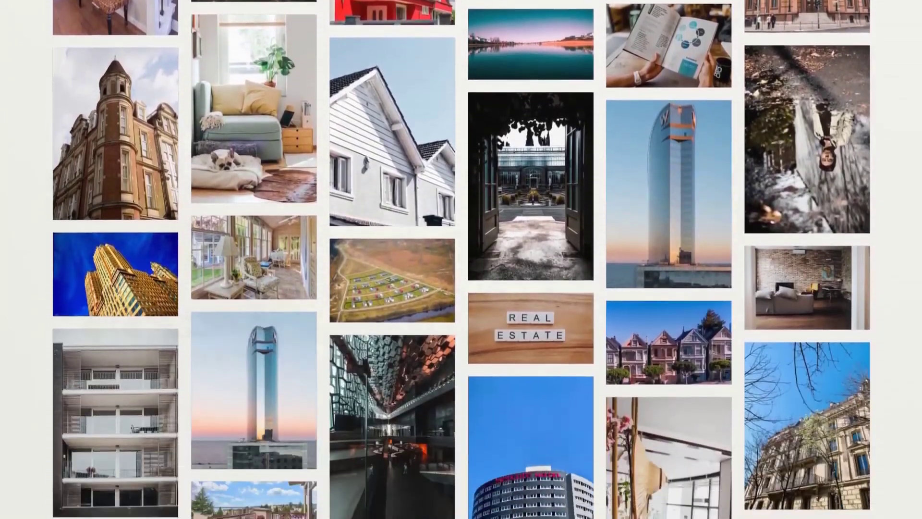